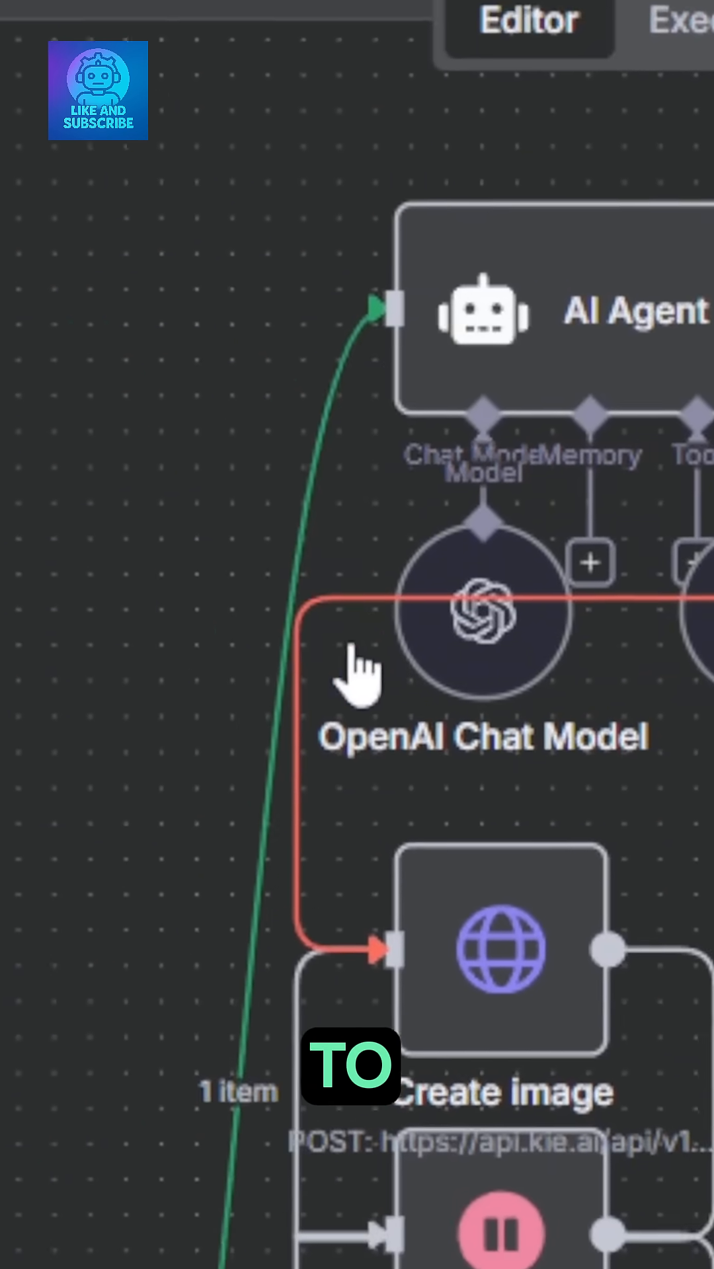
scroll(down, 3)
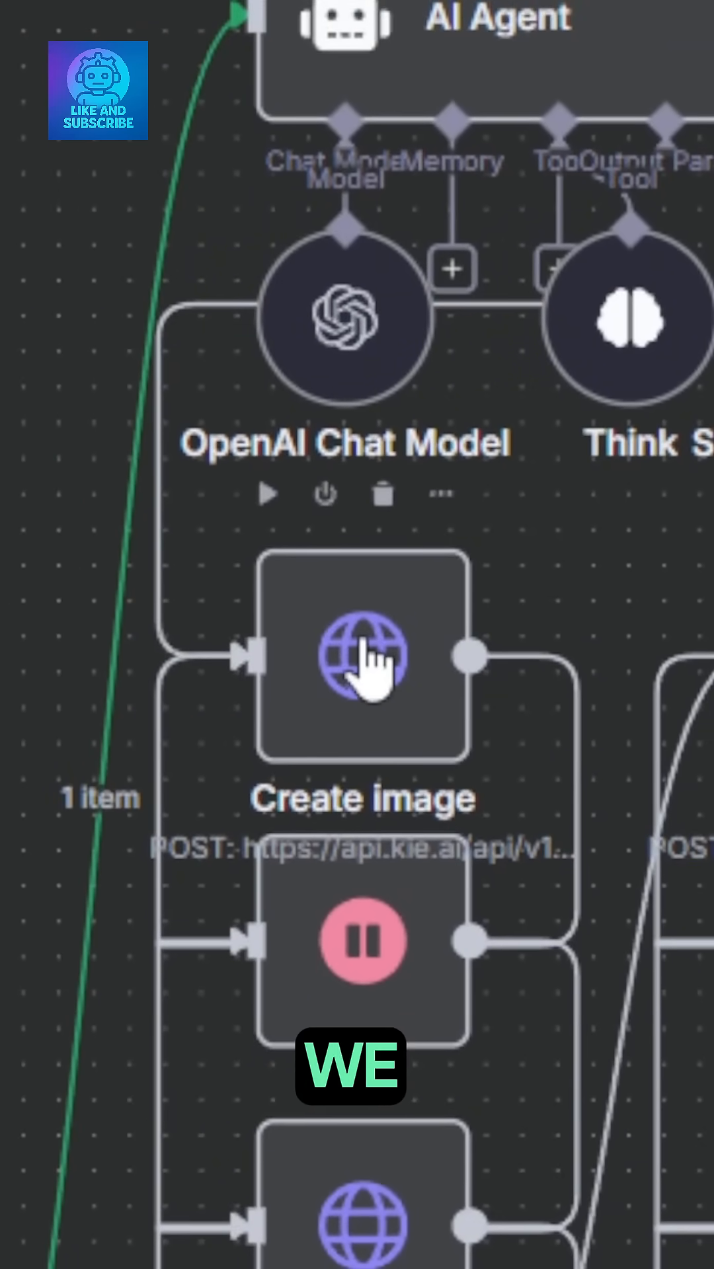